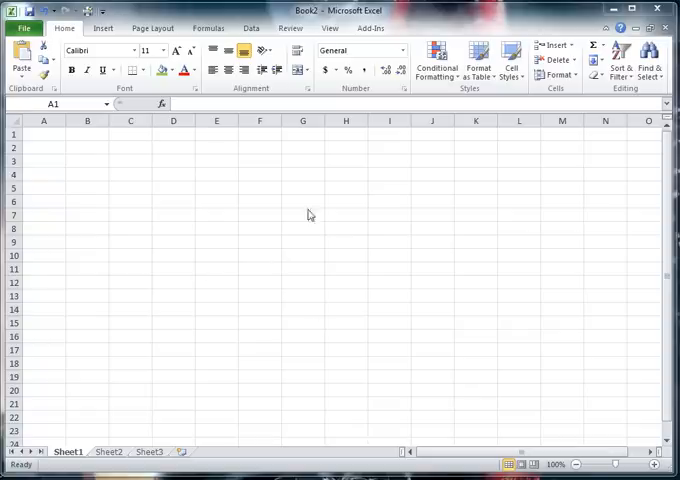
mouse_move(30, 468)
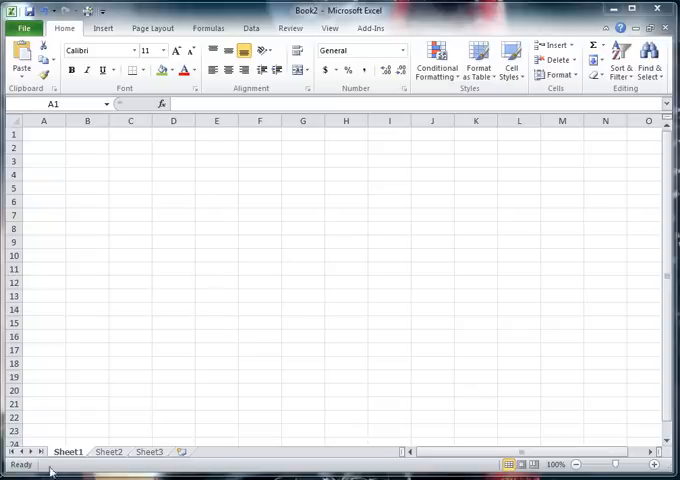
Rename the workbook's second sheet to Data.
left_click(108, 452)
type("Data")
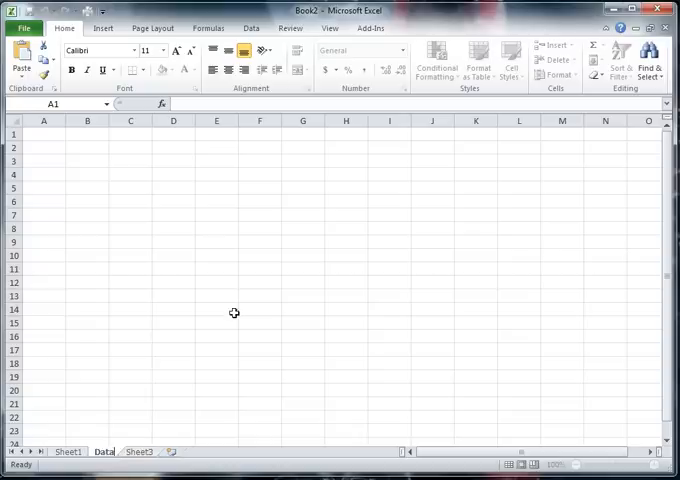
Enter product codes 1 to 5 down column A of the Data sheet.
left_click(44, 134)
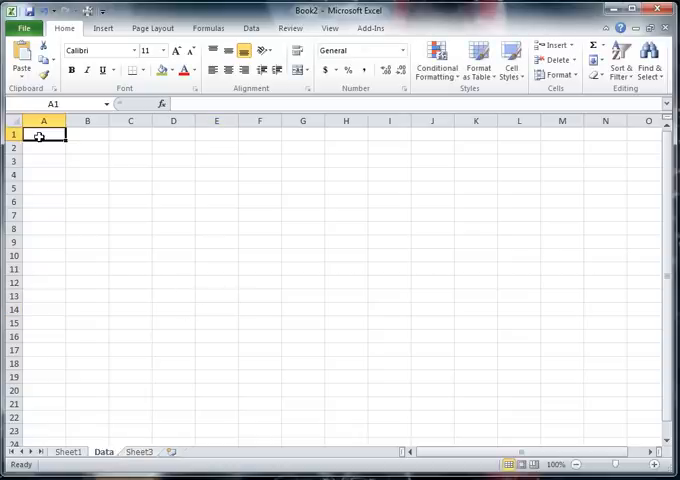
type("3")
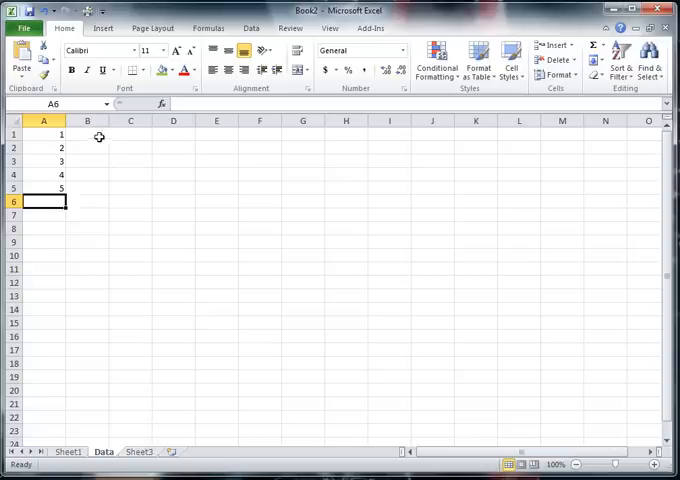
List Apples, Strawberry, Cherry, Lemon and Peach in B1:B5 beside the codes.
left_click(88, 134)
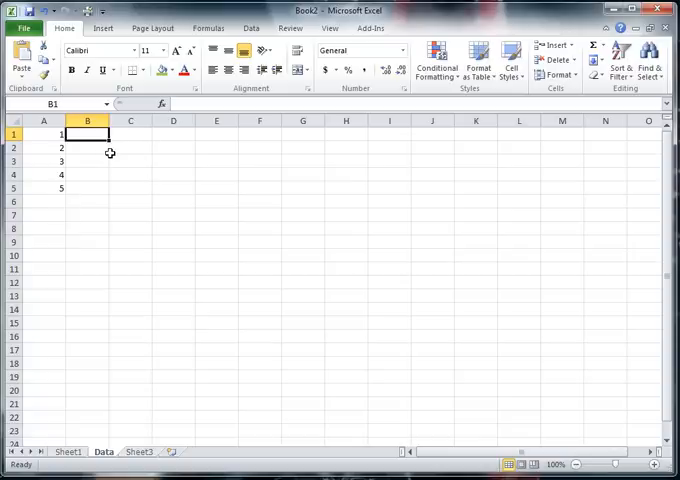
type("Apples")
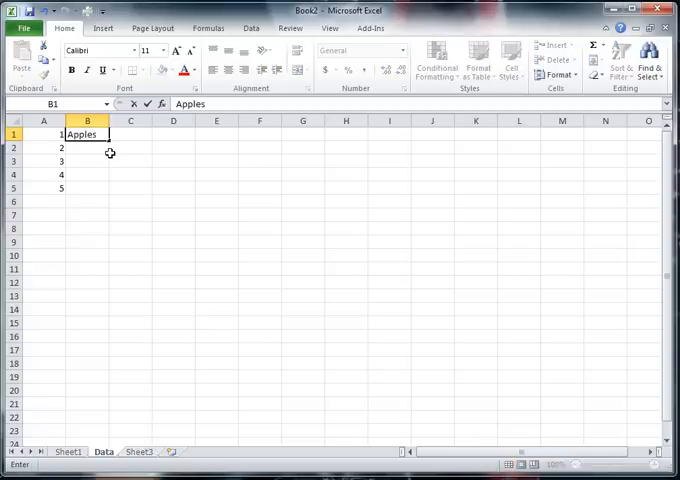
type("Strawberry")
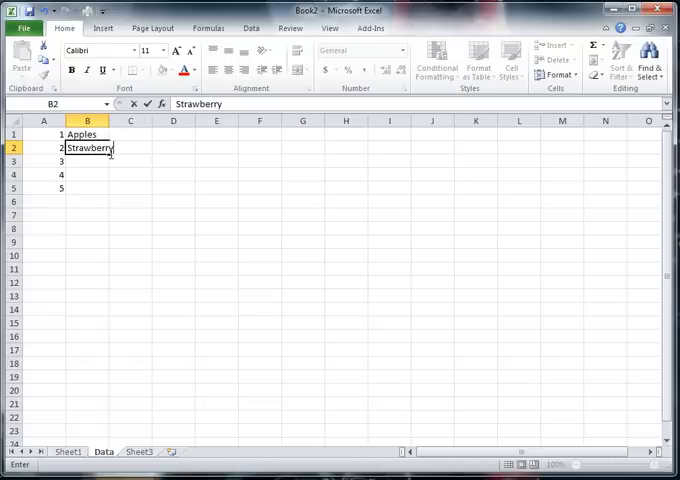
type("Cherr")
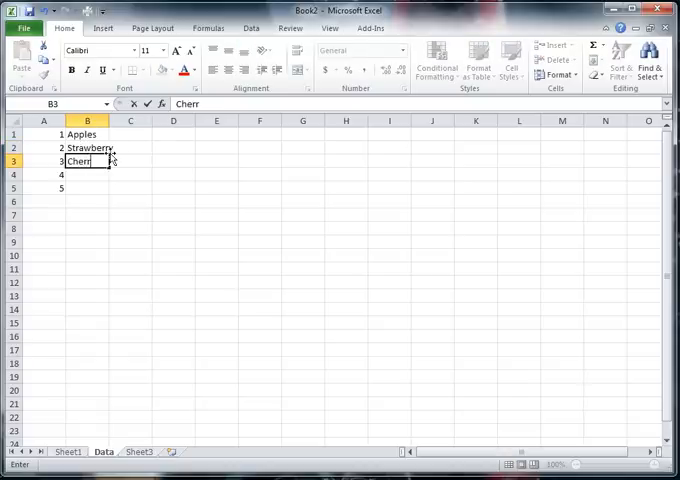
key("Enter")
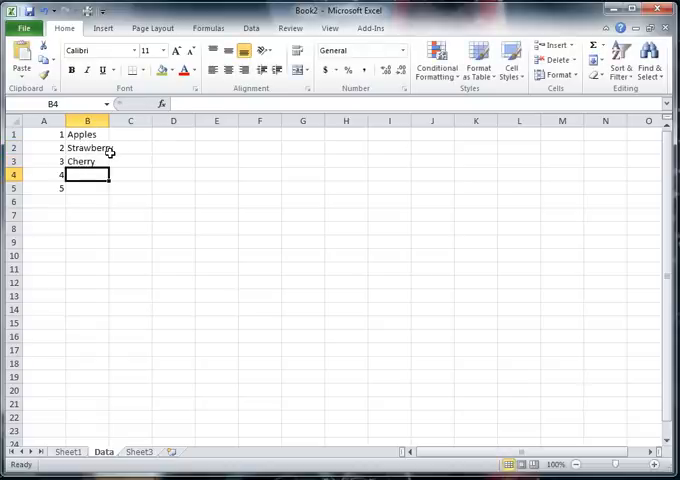
type("Lemon")
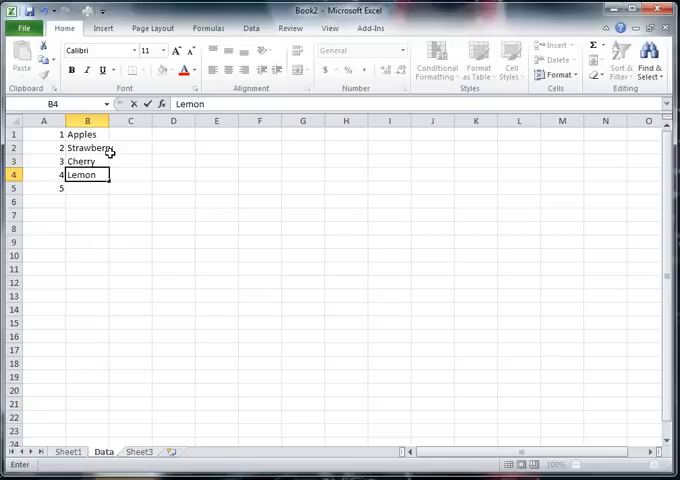
key("Enter")
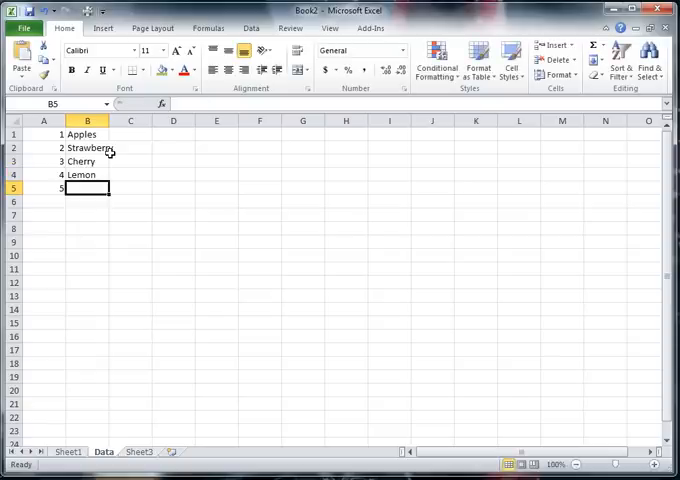
type("Peach")
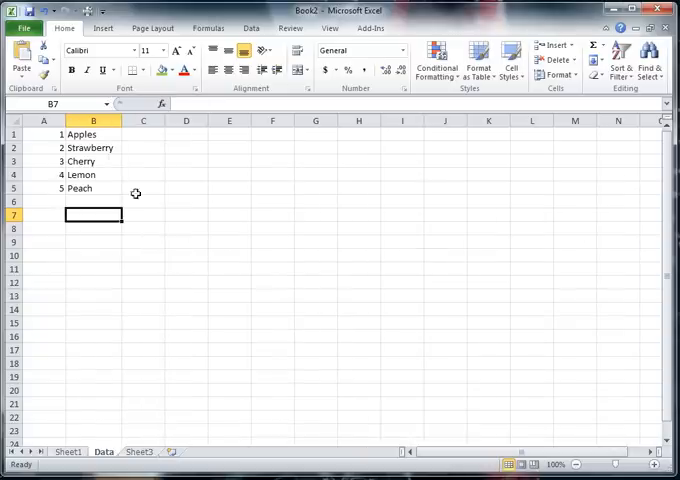
Format C1:C5 as Currency with two decimal places via Format Cells.
left_click(144, 132)
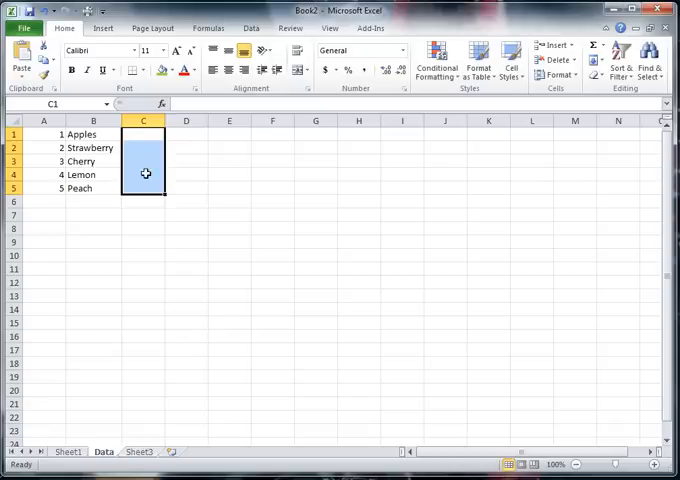
right_click(144, 172)
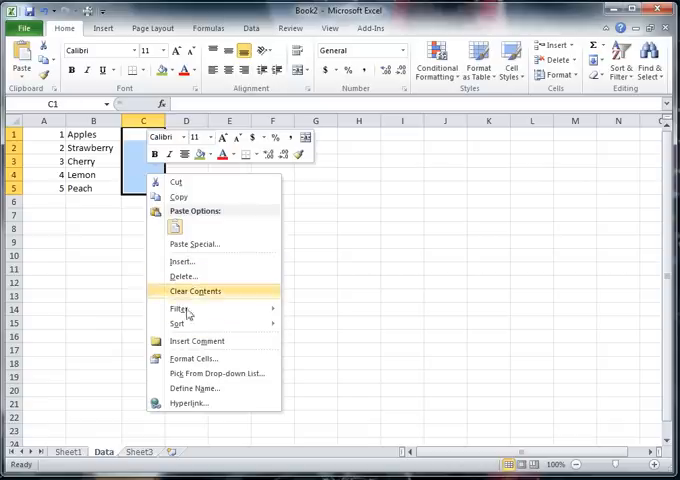
left_click(192, 358)
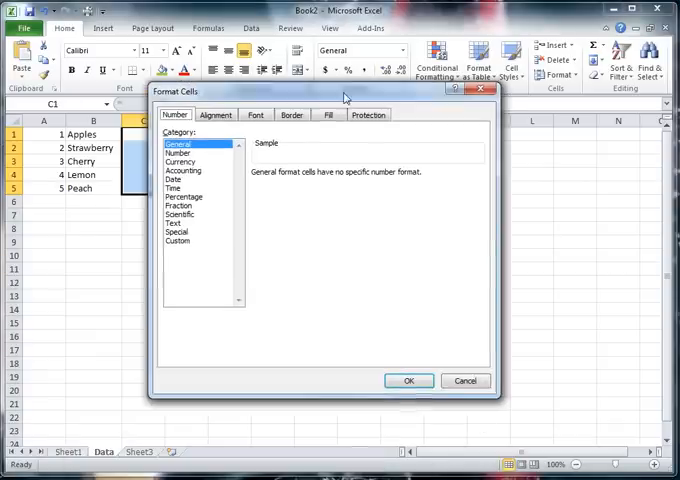
left_click(180, 158)
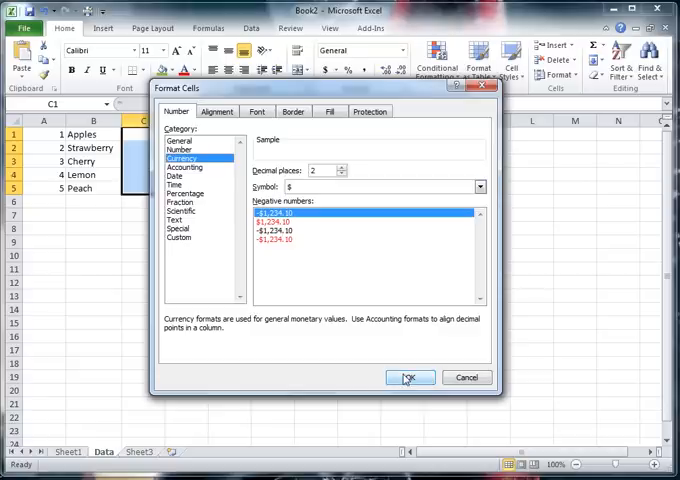
left_click(412, 376)
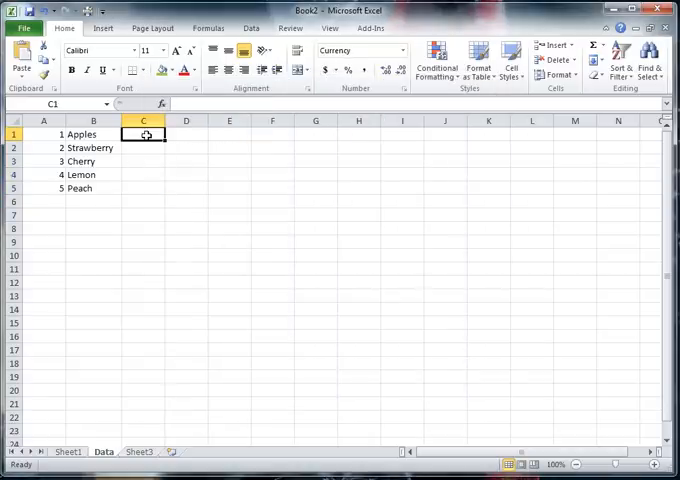
Enter prices .23, .34, .54, .11 and .32 into C1:C5 beside the fruits.
type(".23")
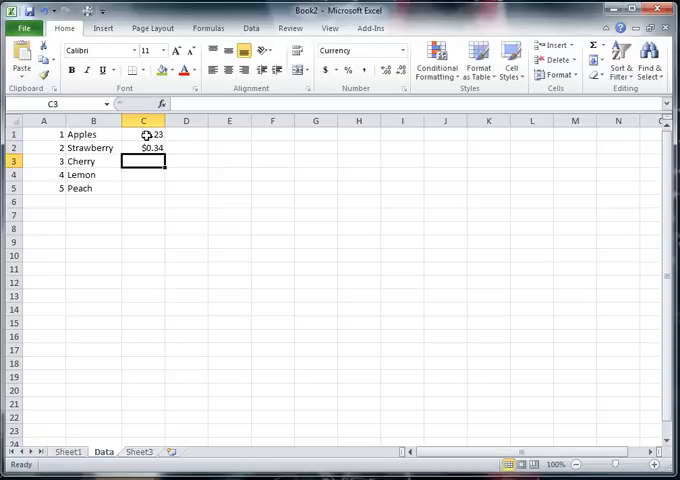
type("$0.54")
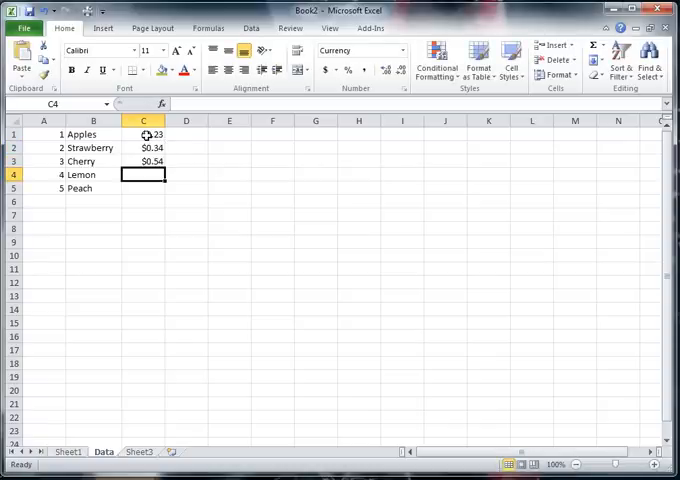
type(".11.")
left_click(142, 188)
type("$0.32")
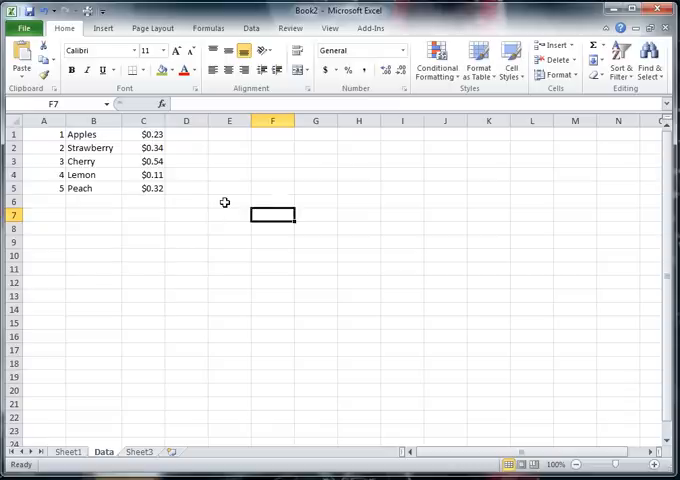
mouse_move(200, 272)
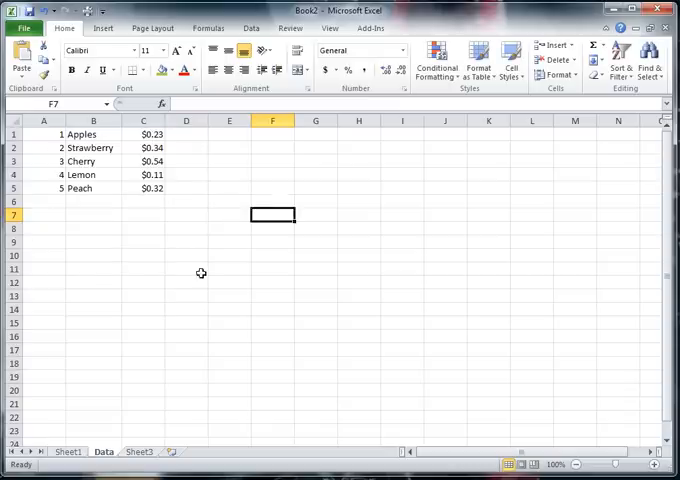
On Sheet1 add headings Product Code, Name and Cost across row 6, then select F7.
left_click(70, 452)
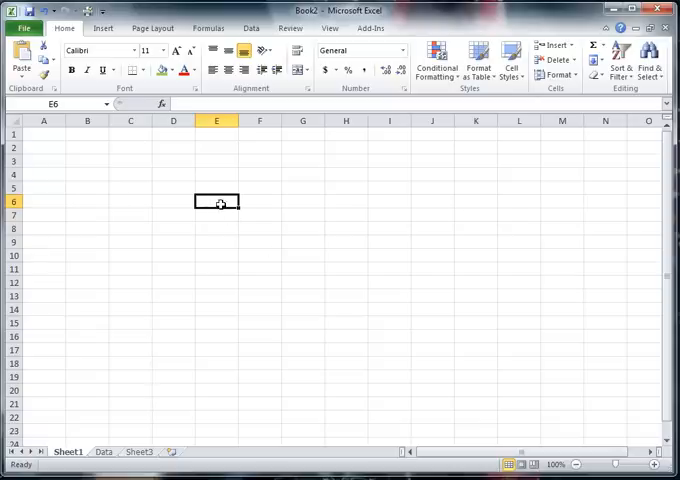
type("Pr")
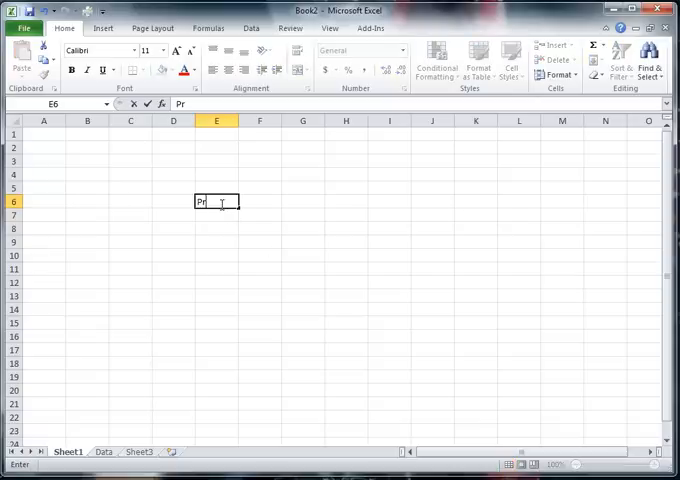
type("oduct")
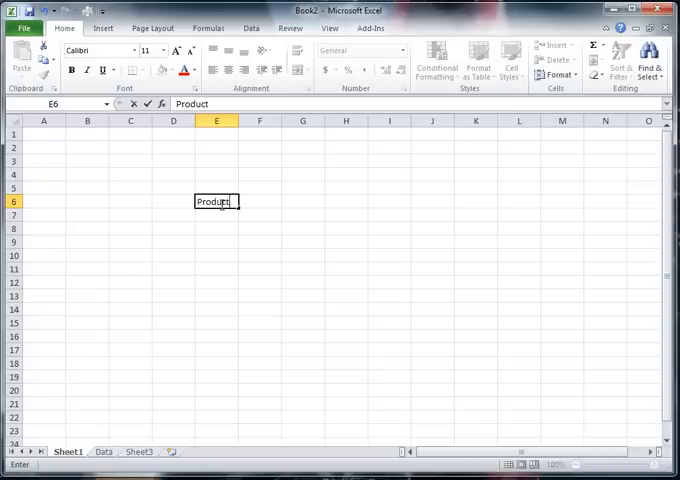
type("Code")
left_click(258, 202)
type("Name")
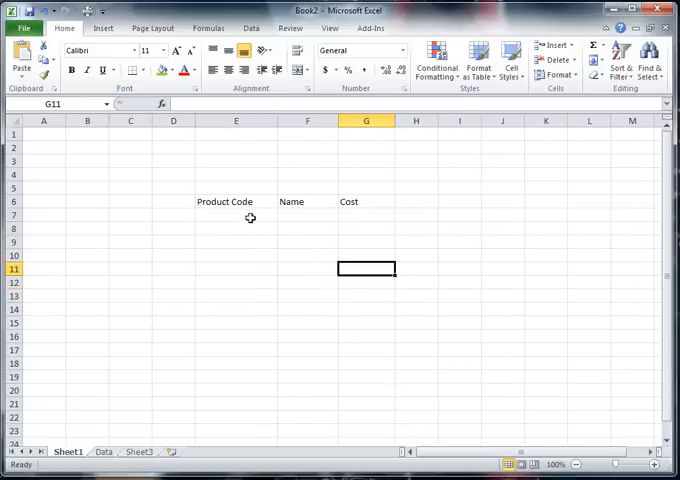
left_click(308, 214)
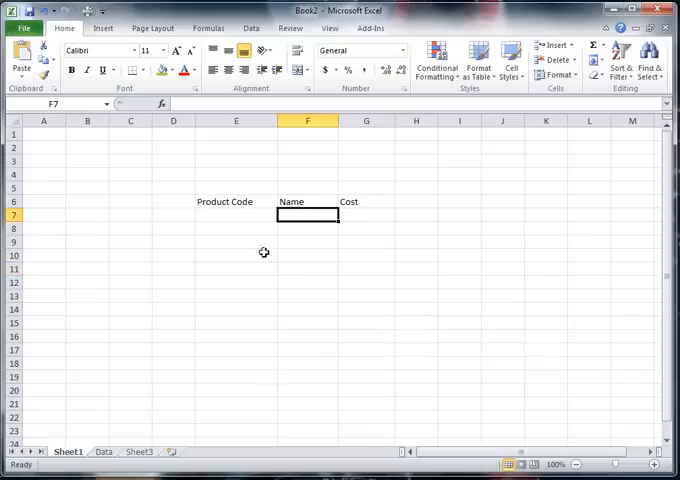
mouse_move(232, 160)
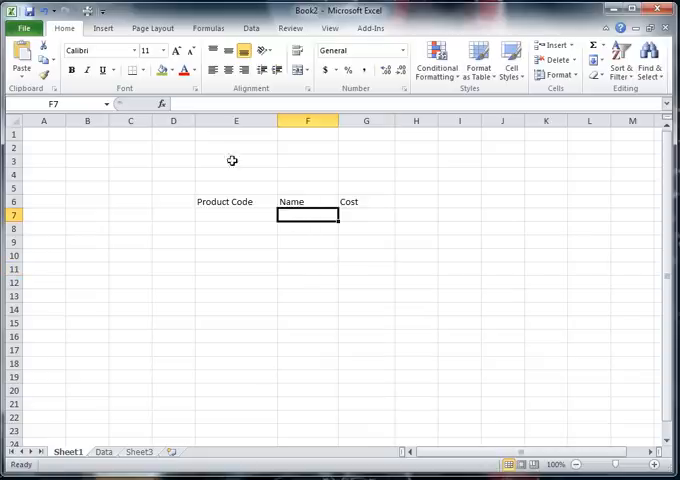
mouse_move(160, 104)
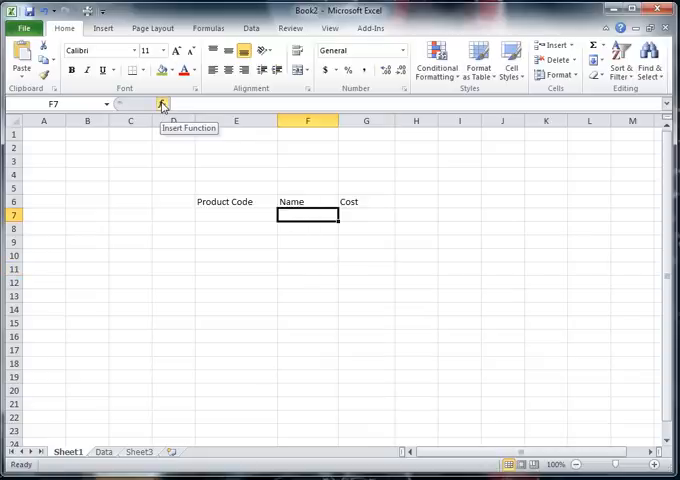
Insert a VLOOKUP function from the Lookup & Reference category into the Name cell.
left_click(160, 106)
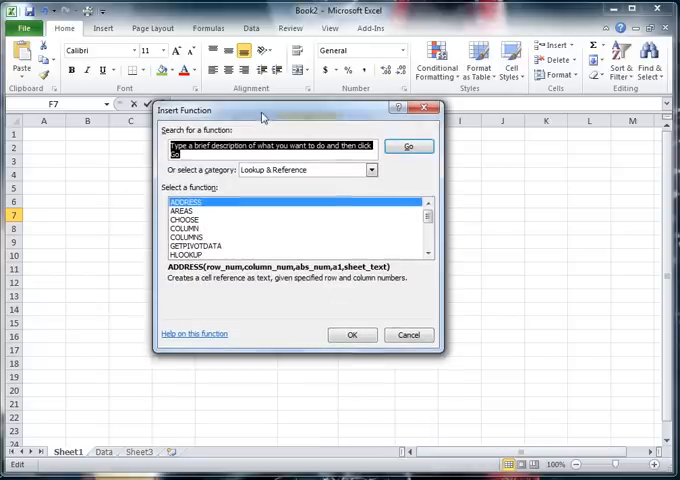
mouse_move(360, 182)
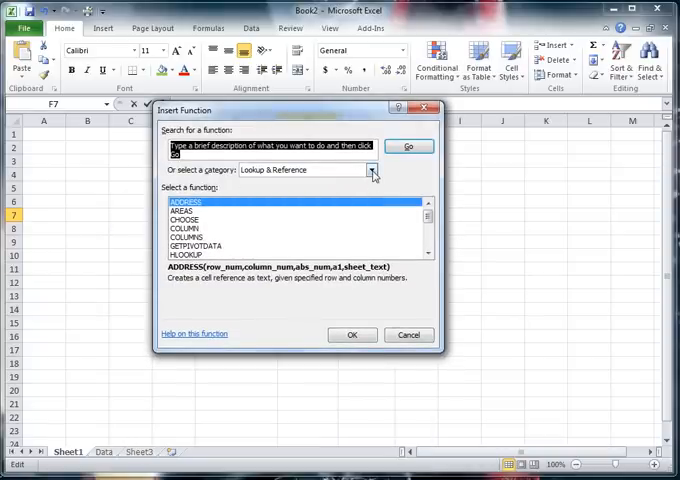
left_click(370, 168)
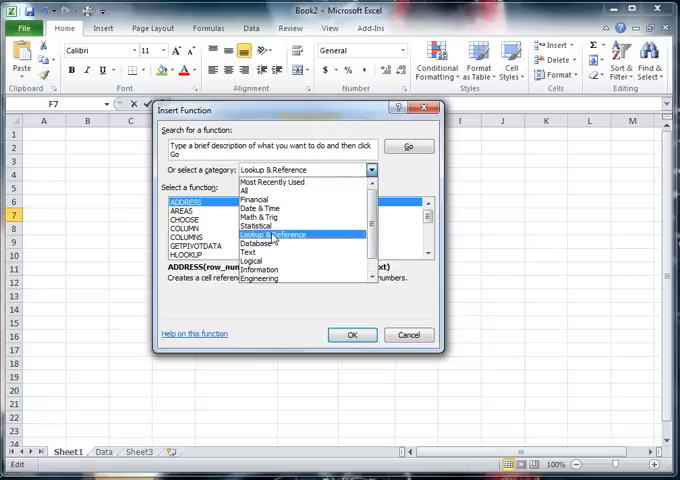
left_click(284, 232)
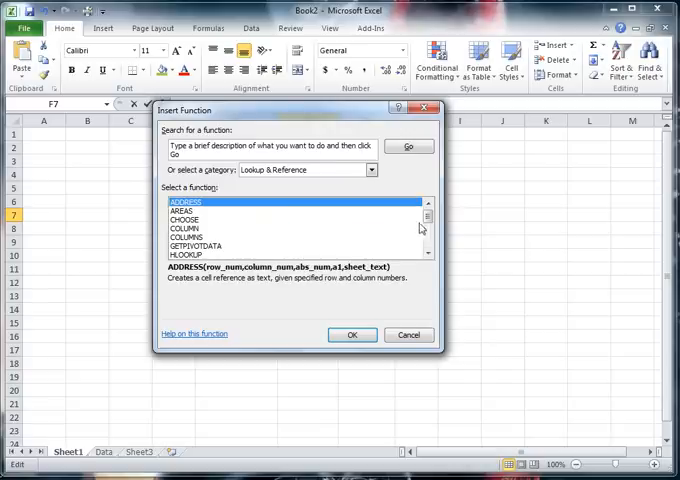
scroll("down", 3)
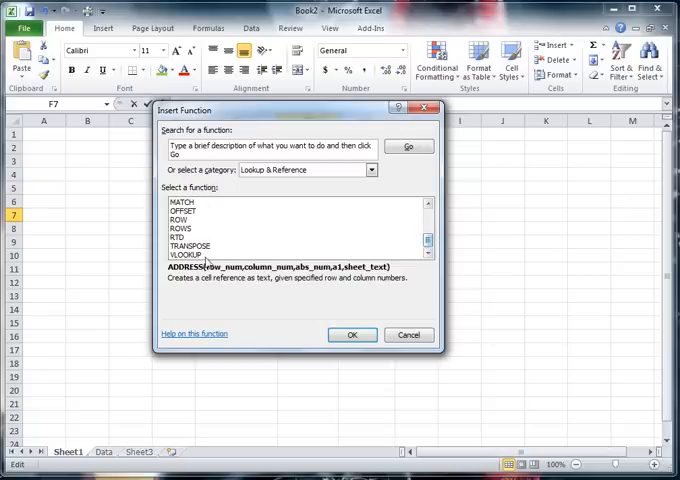
left_click(184, 256)
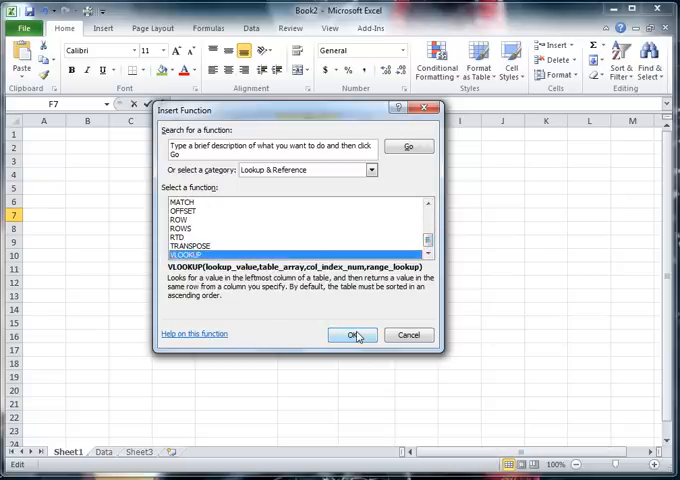
left_click(352, 336)
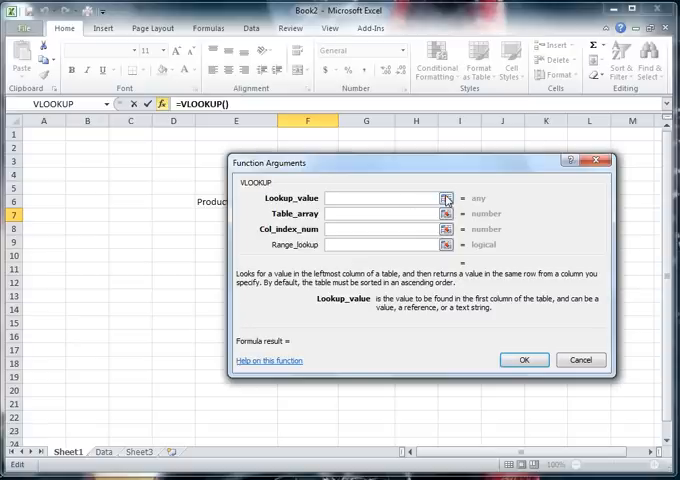
Fill the VLOOKUP arguments: lookup E7, table Data!A1:C5, column 2, range lookup False.
left_click(446, 198)
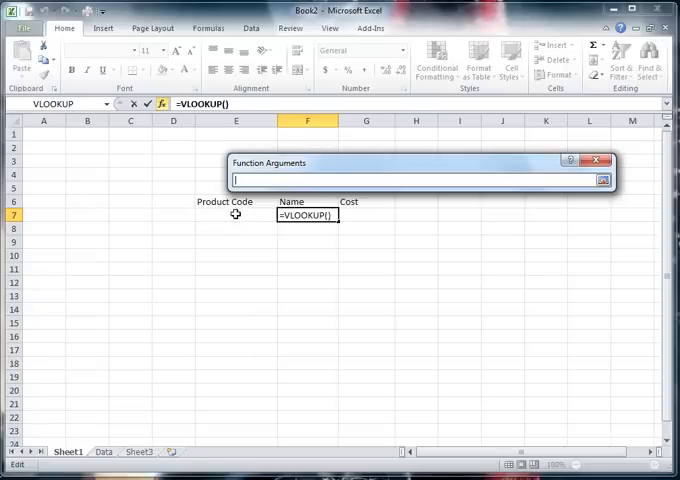
left_click(236, 214)
type("Data!A1:C5")
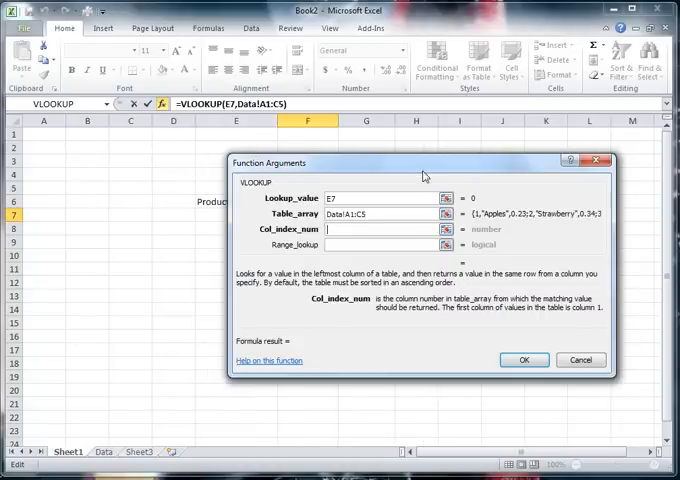
left_click_drag(424, 162, 406, 194)
type("2")
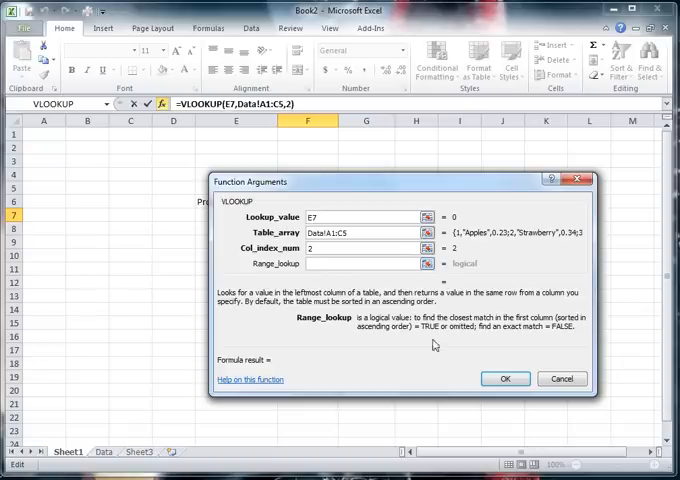
mouse_move(544, 336)
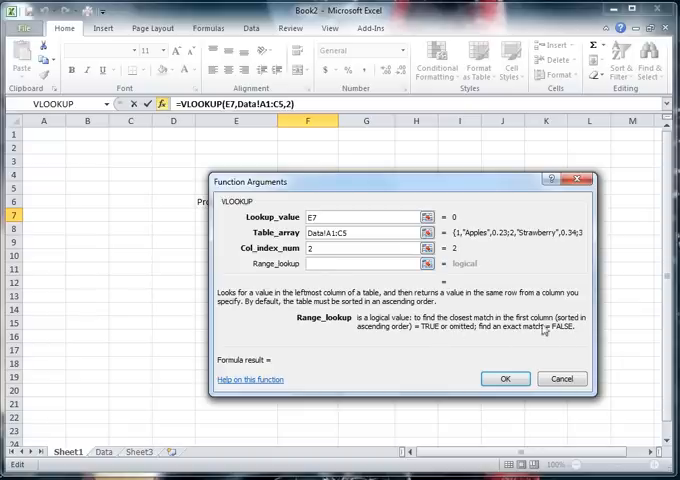
mouse_move(528, 318)
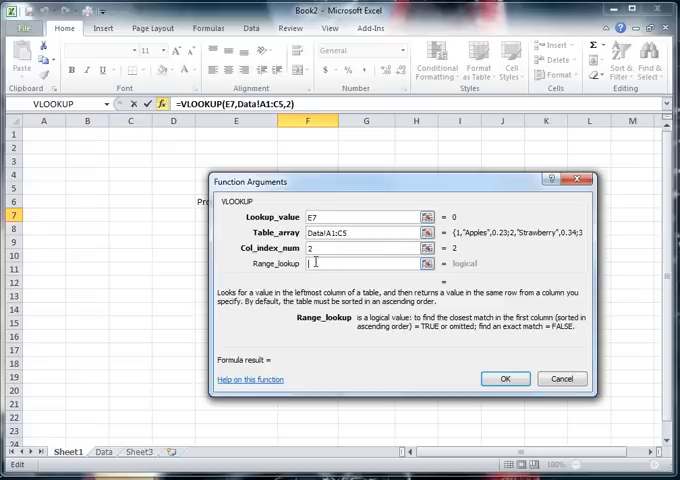
type("False")
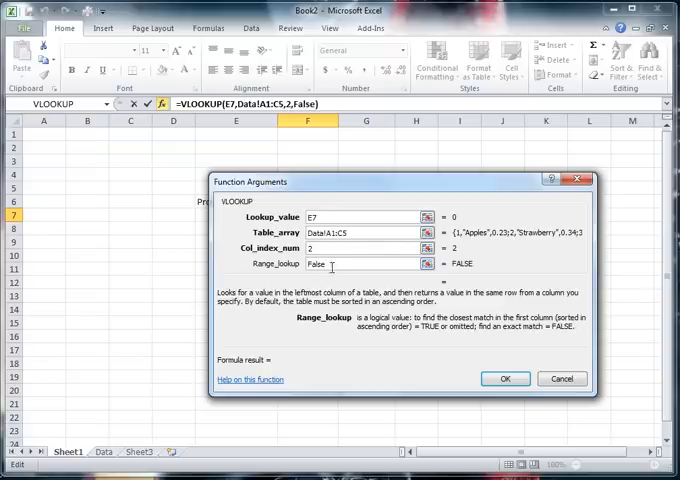
left_click(360, 216)
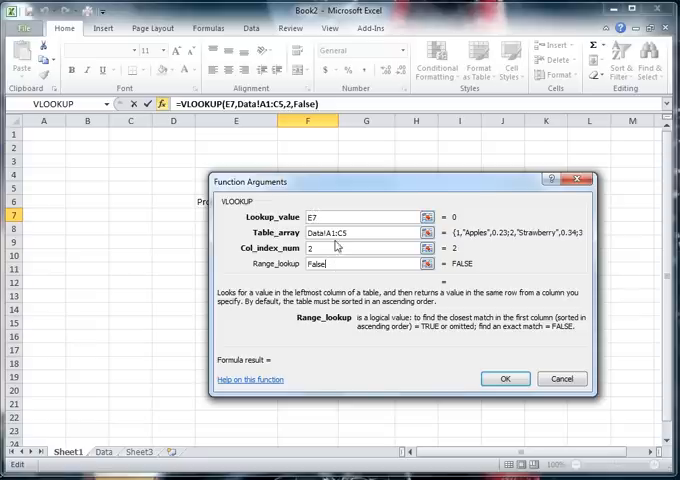
mouse_move(356, 232)
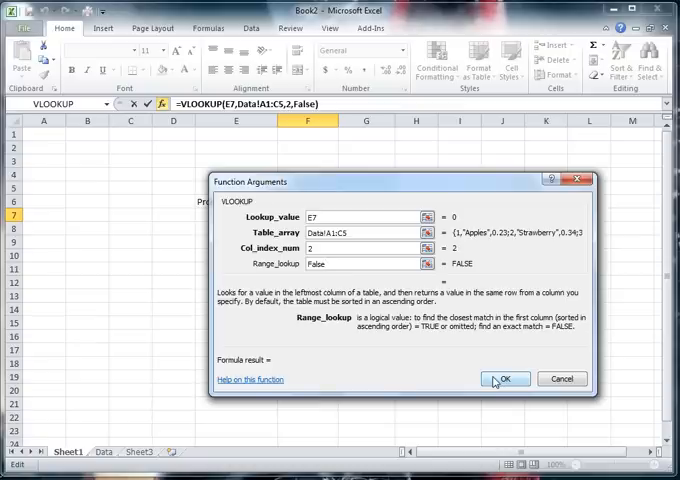
Confirm the formula, test product code 4 returning Lemon, and rename the first sheet to GUI.
left_click(492, 378)
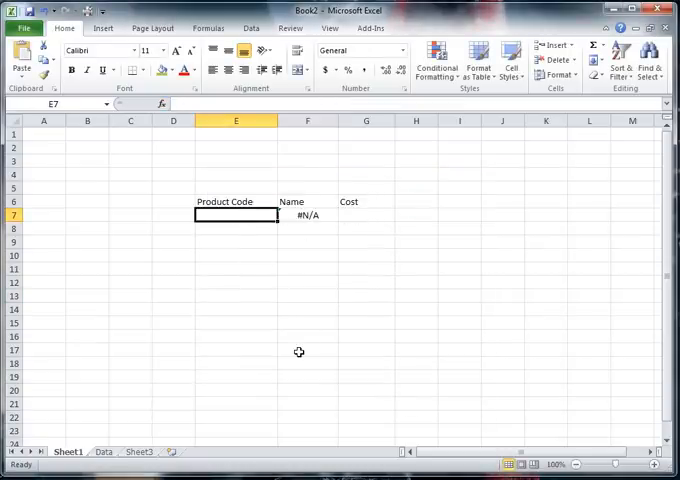
type("2")
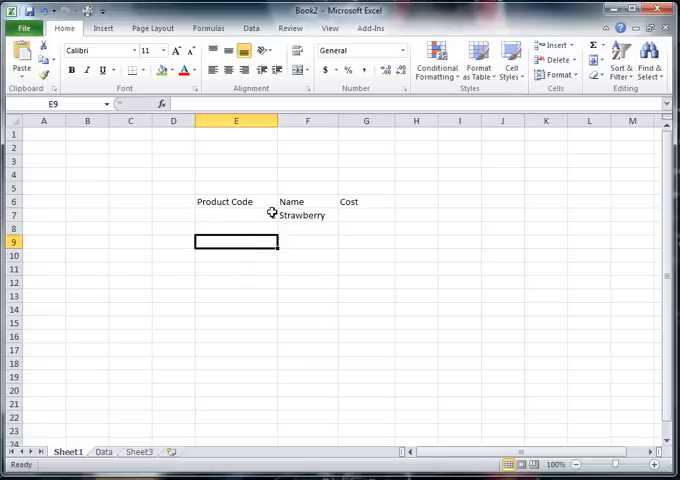
type("2")
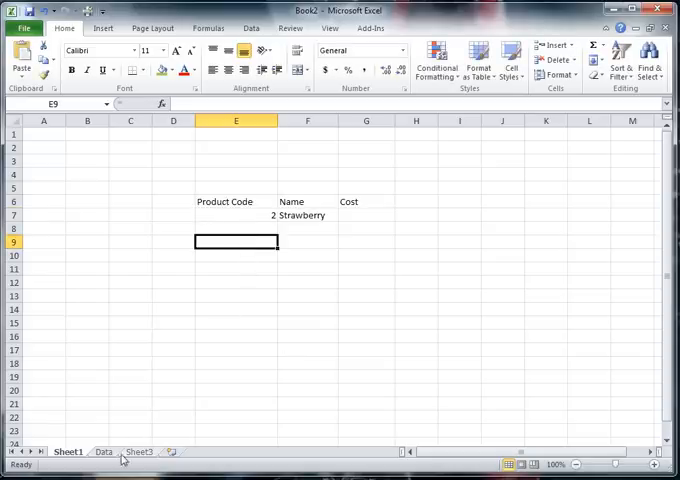
left_click(98, 452)
type("GUI")
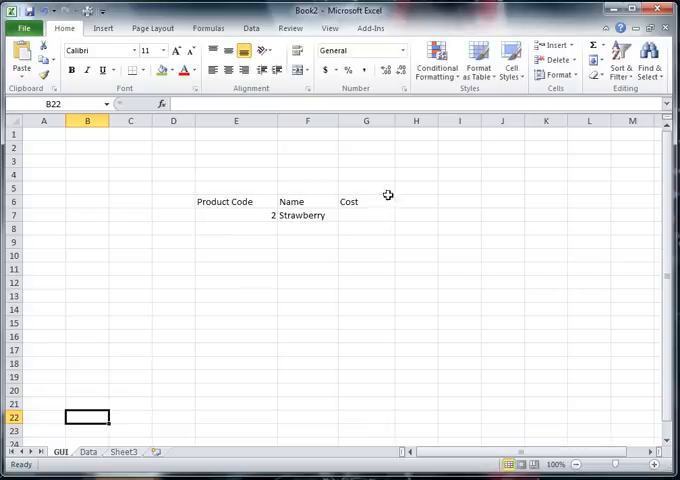
left_click(236, 216)
type("4")
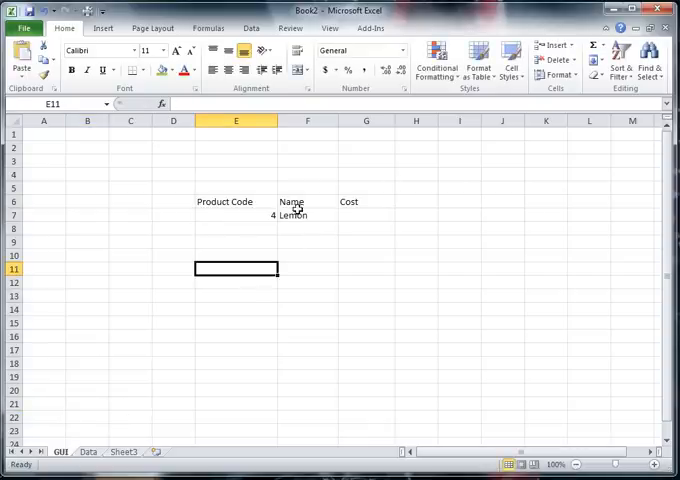
mouse_move(284, 300)
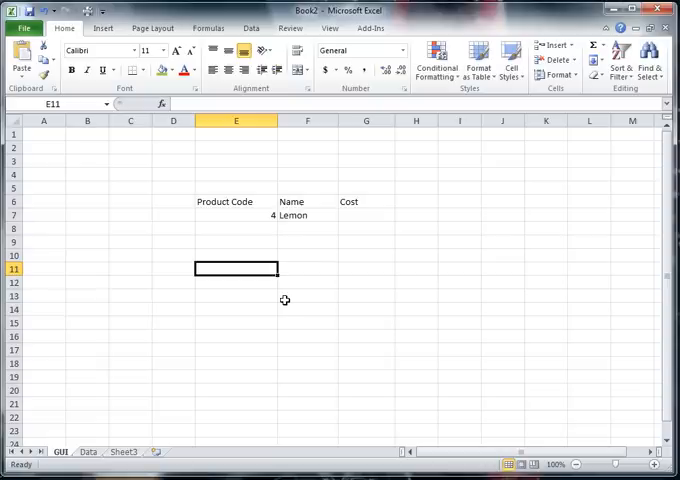
mouse_move(312, 258)
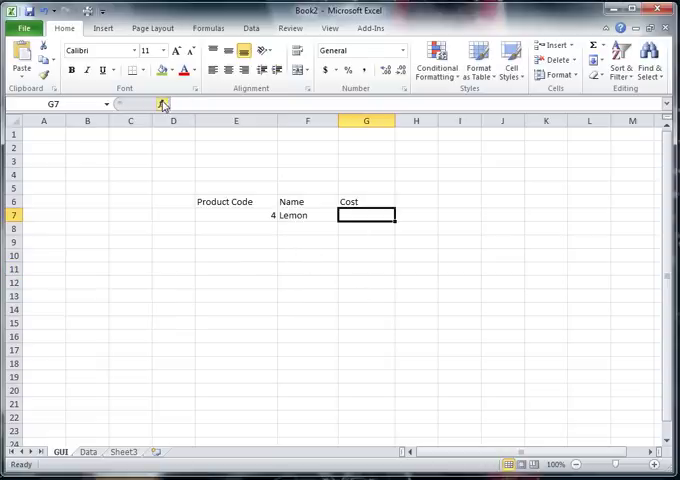
Add a second VLOOKUP in the Cost cell using E7, Data!A1:C5, column 3, False, returning 0.11.
left_click(164, 104)
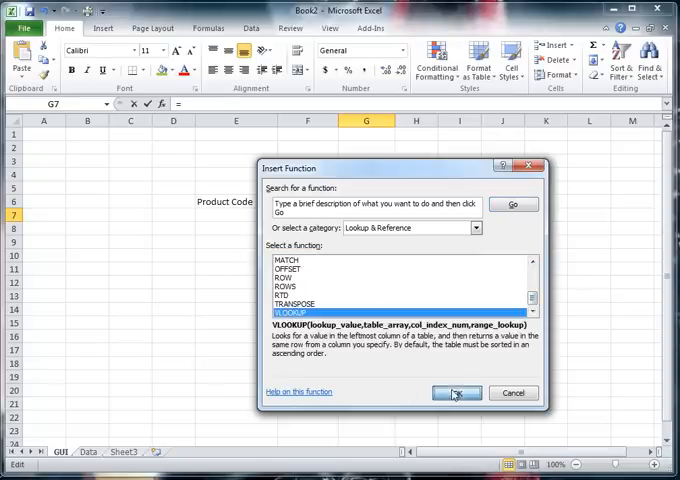
left_click(452, 392)
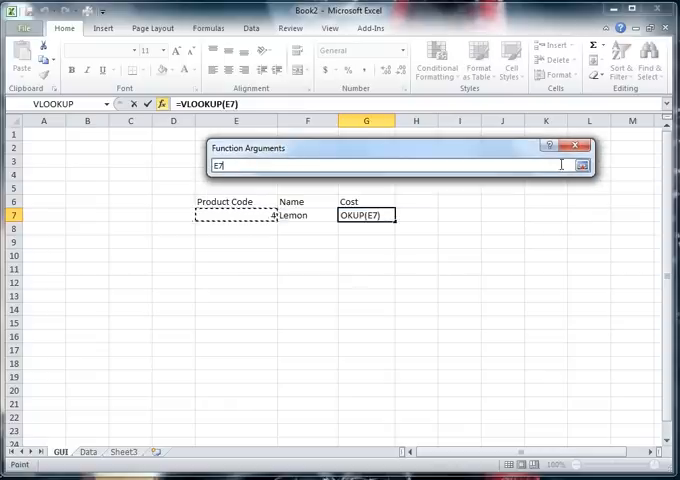
left_click(580, 164)
type("Data!A1:C5")
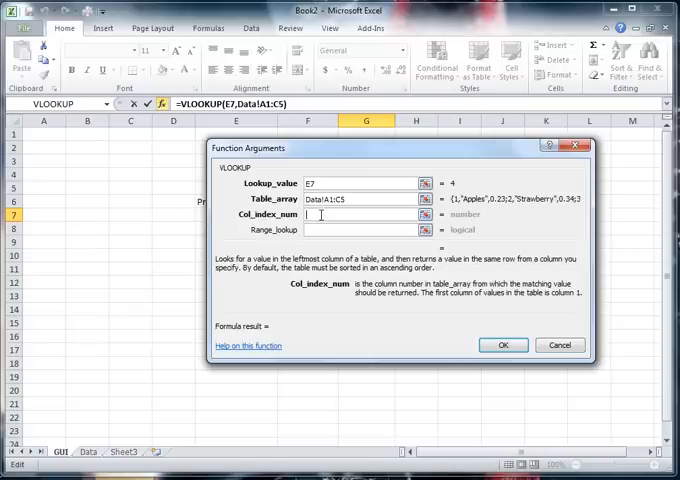
type("3")
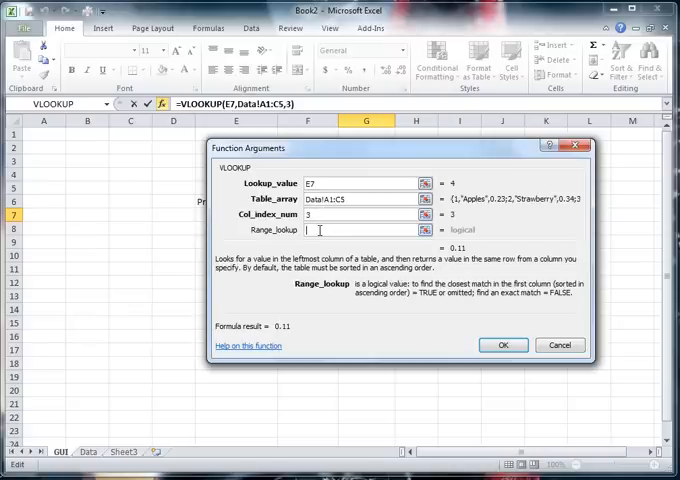
type("False")
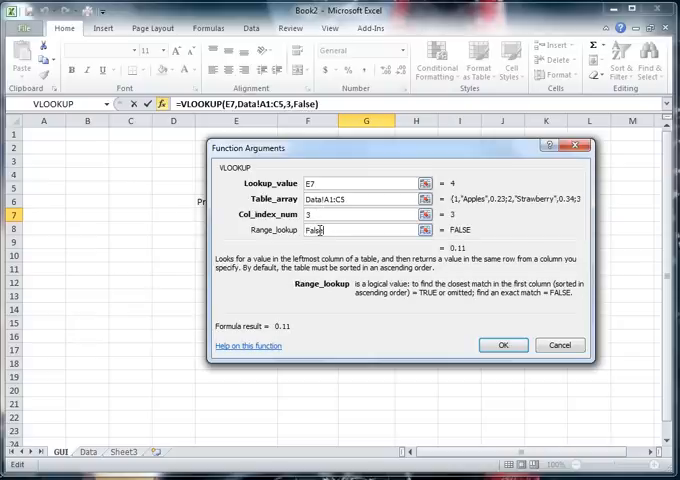
left_click(504, 344)
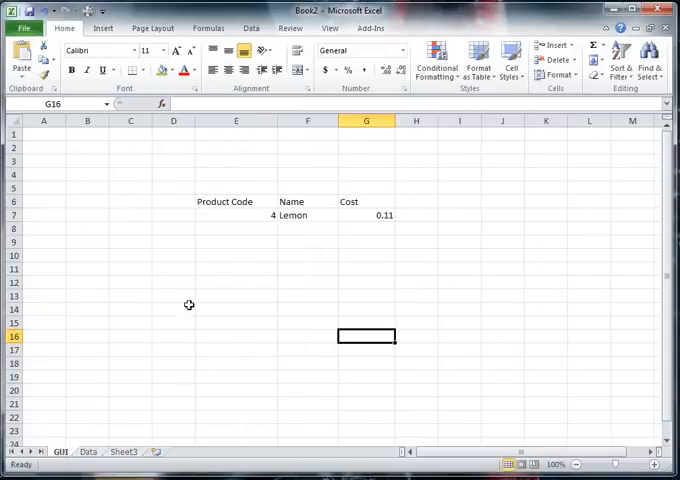
mouse_move(250, 212)
type("2")
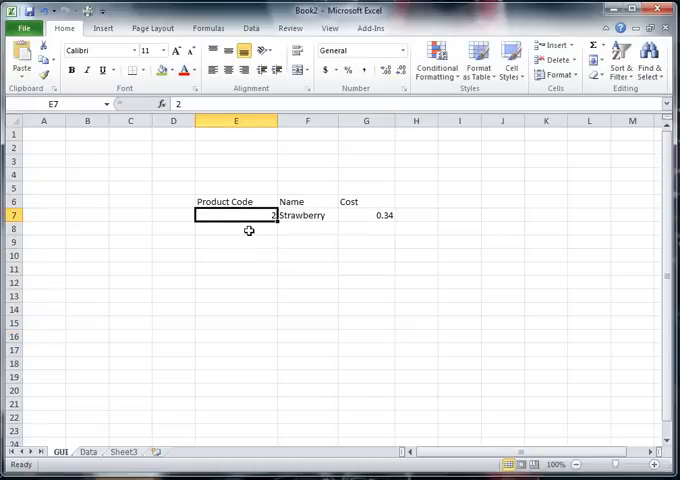
Enter product code 2 so the sheet returns Strawberry at 0.34.
left_click(236, 240)
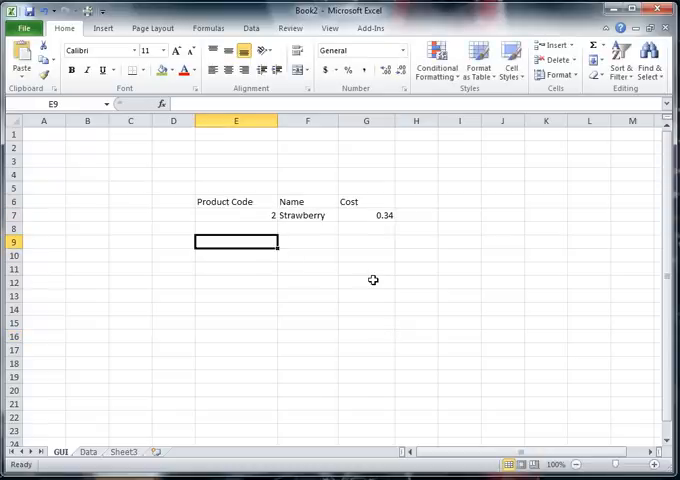
mouse_move(324, 244)
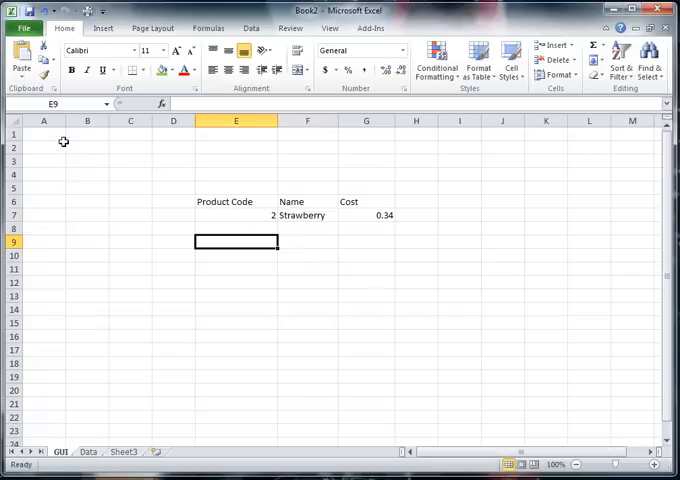
Fill A1:I18 with peach while keeping the table cells E6:G7 white.
left_click_drag(44, 132, 172, 364)
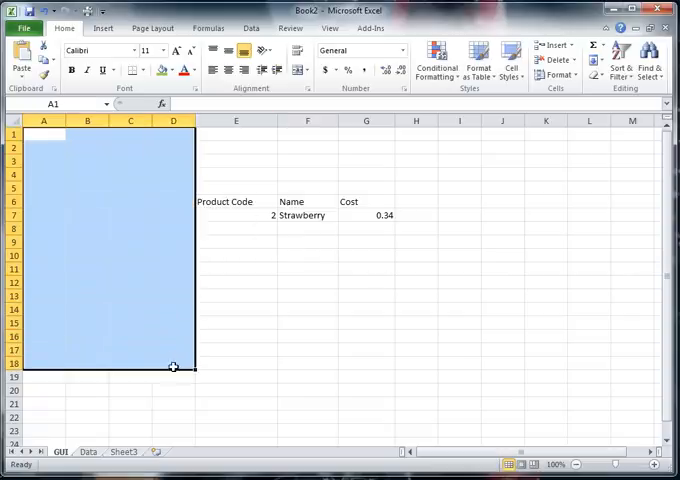
left_click(162, 68)
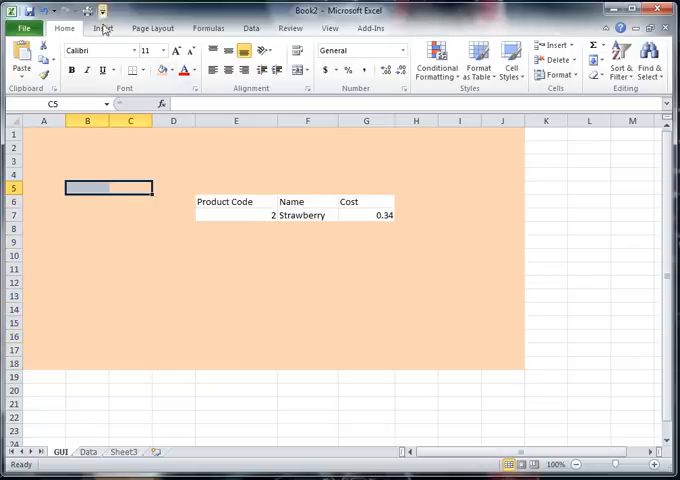
left_click(104, 28)
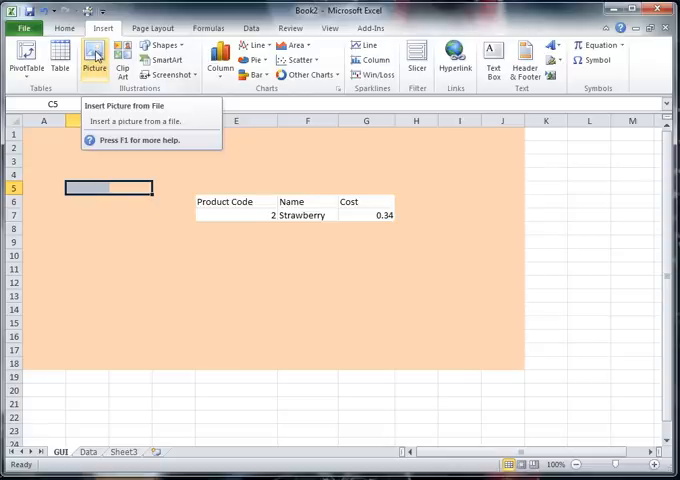
mouse_move(80, 144)
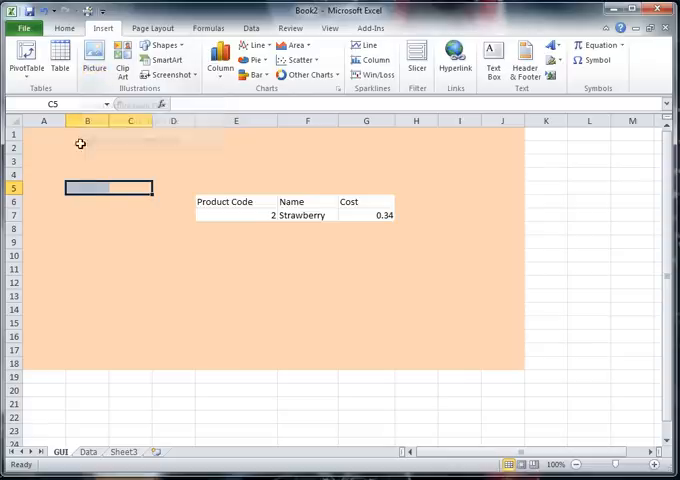
mouse_move(226, 200)
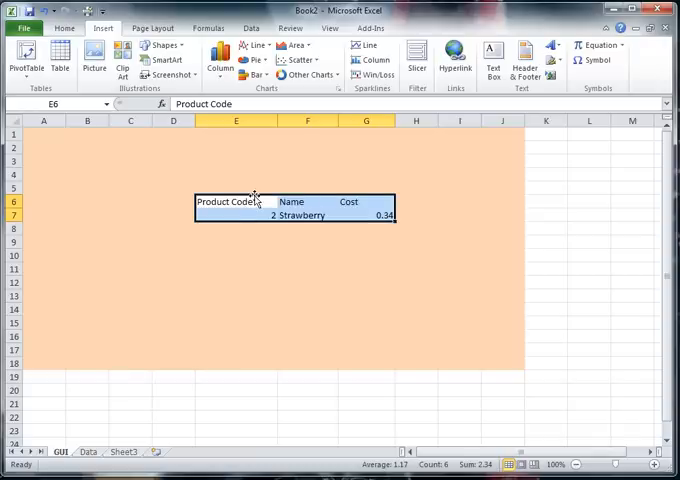
left_click(80, 30)
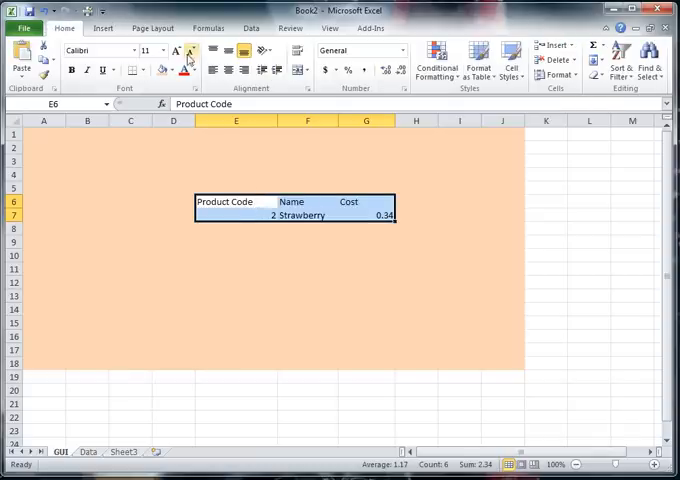
mouse_move(284, 142)
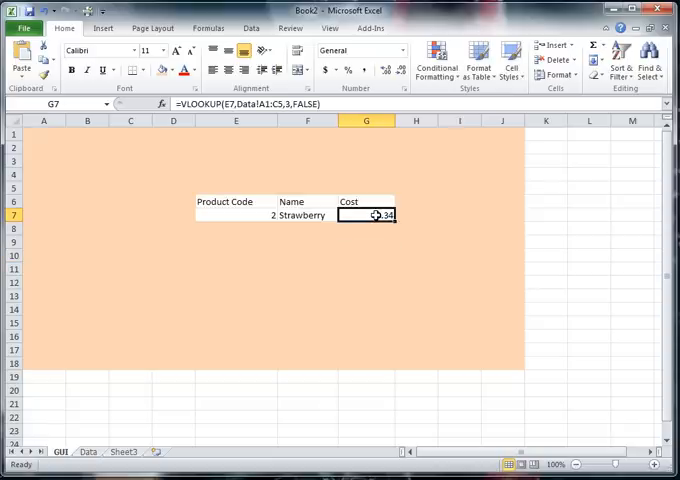
Format the Cost cell G7 as Currency so product code 1 shows Apples at $0.23.
right_click(366, 214)
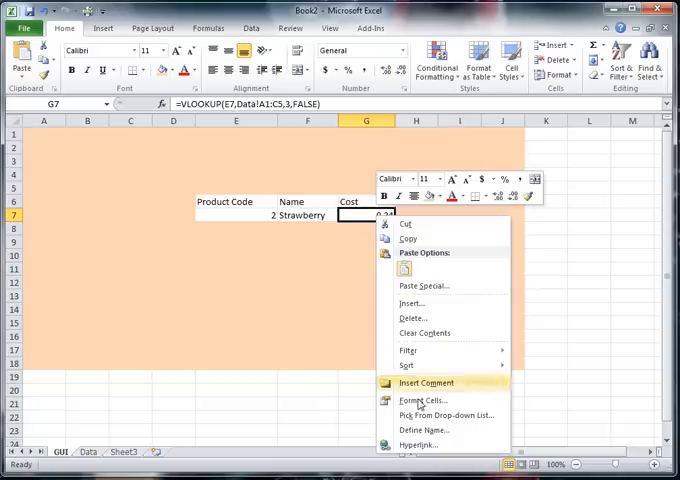
left_click(422, 400)
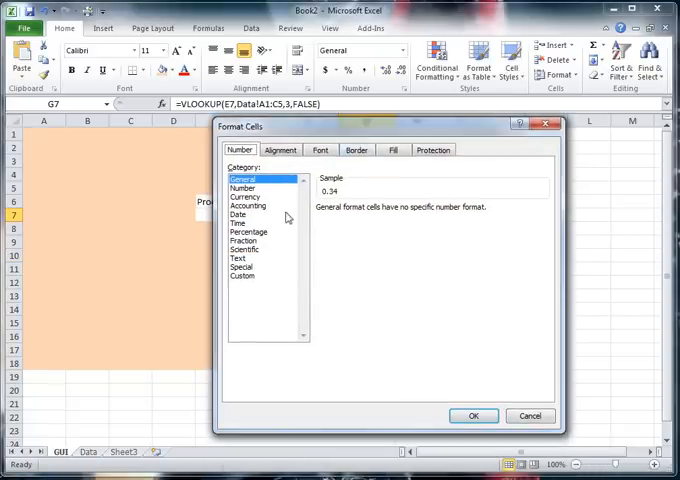
left_click(244, 196)
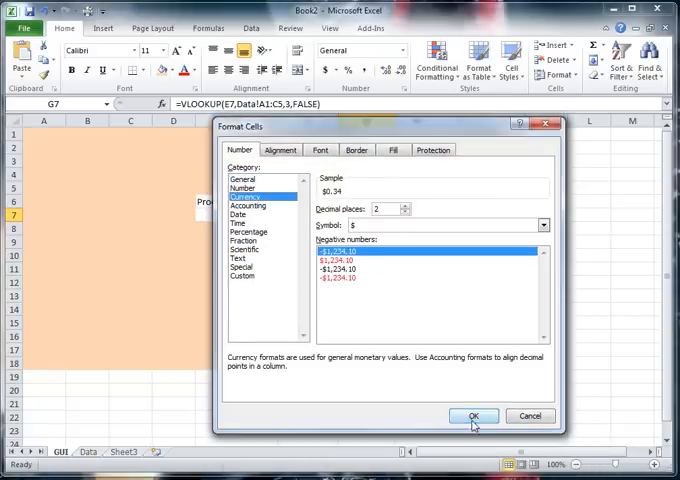
left_click(472, 416)
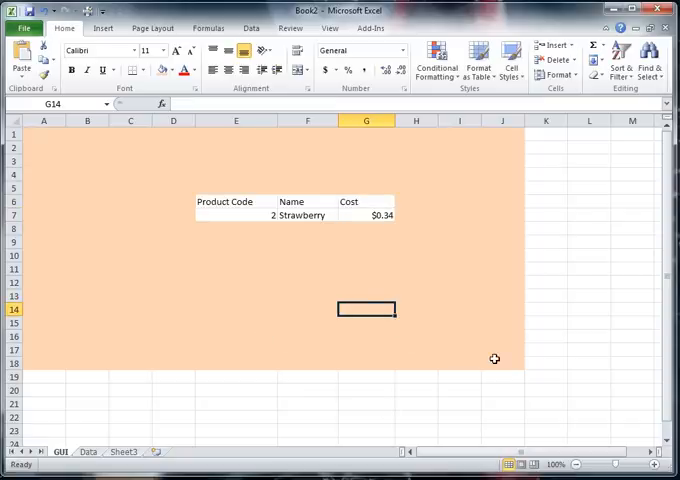
left_click(236, 216)
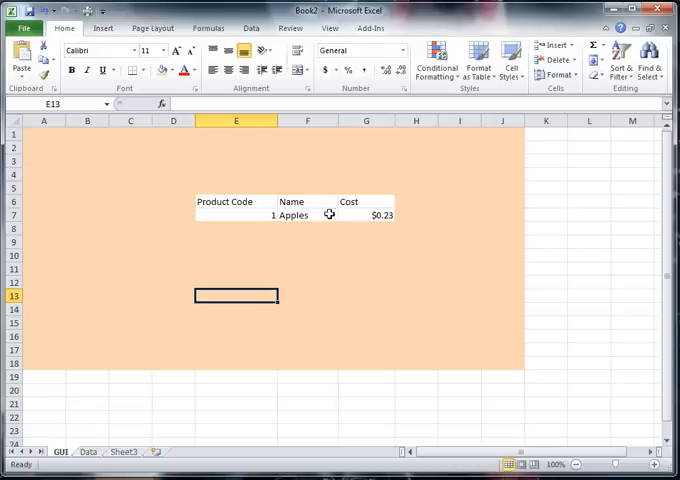
mouse_move(334, 316)
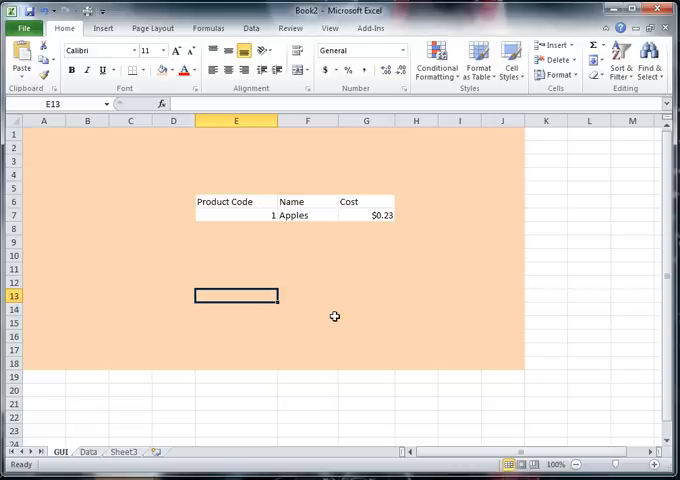